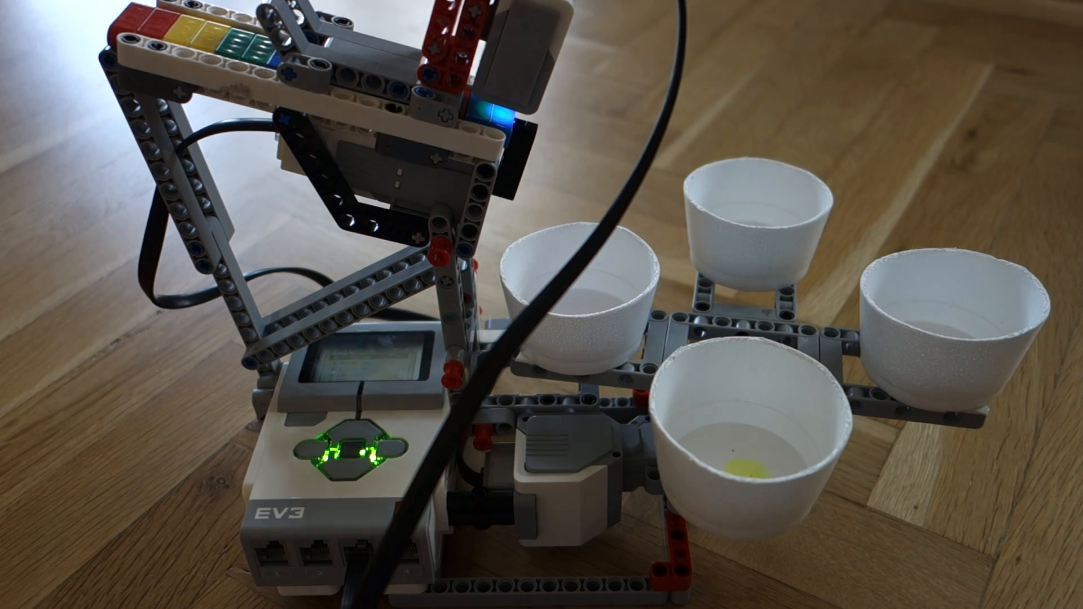
Step: Stop the color sorter program with the EV3 brick's center button so its status light turns off
{"action": "left_click", "coordinate": [354, 439]}
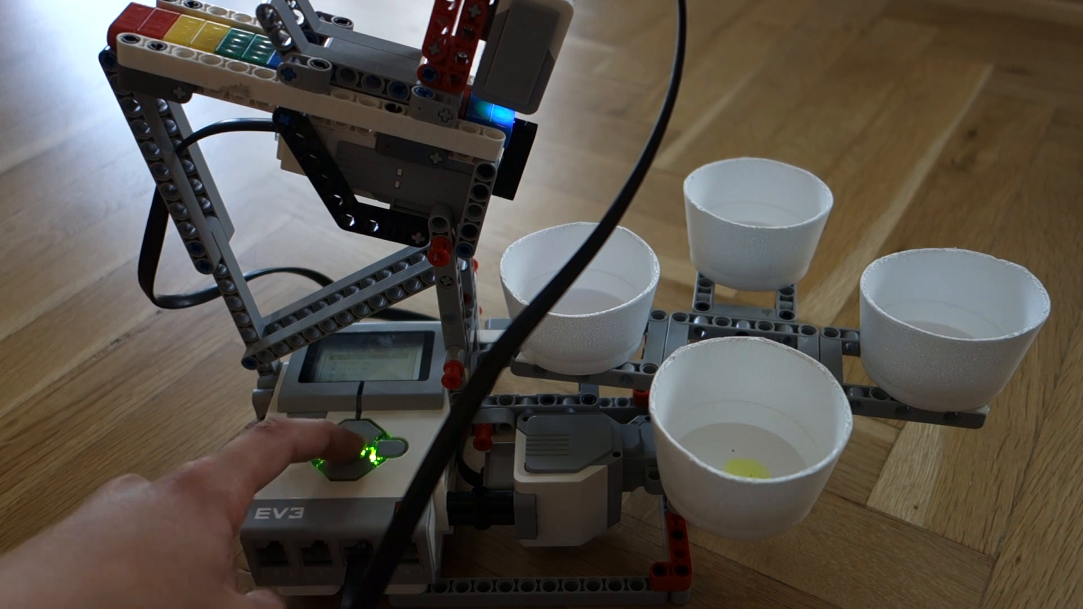
{"action": "left_click", "coordinate": [352, 452]}
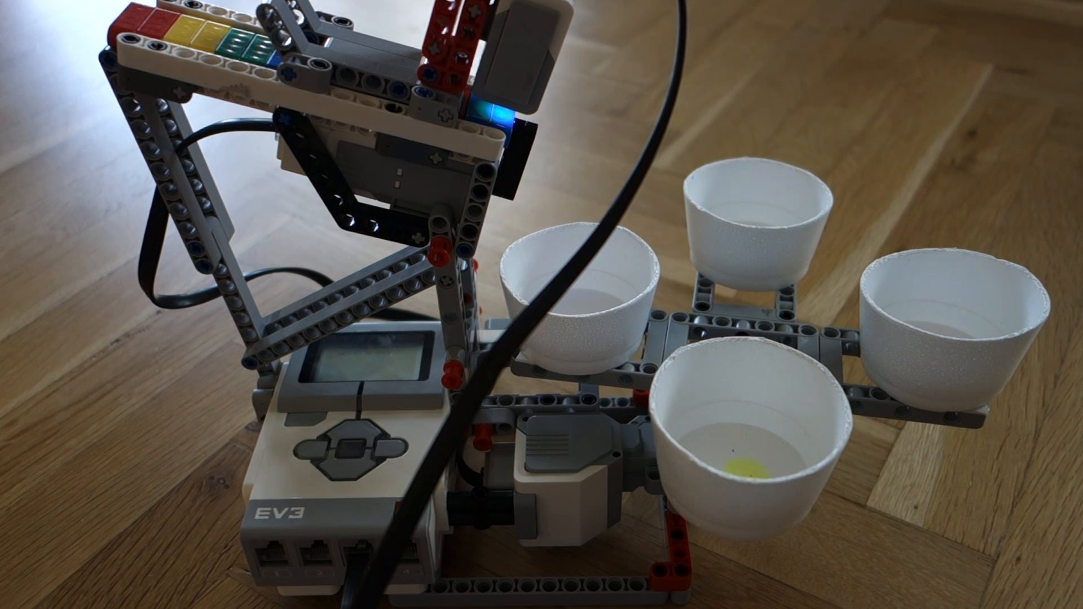
{"action": "left_click", "coordinate": [349, 440]}
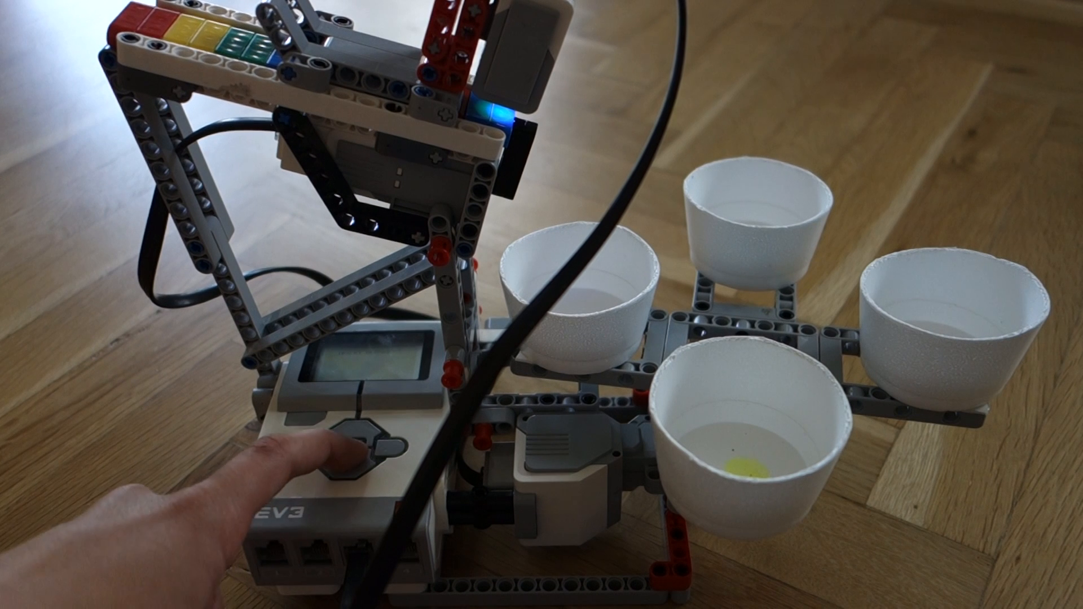